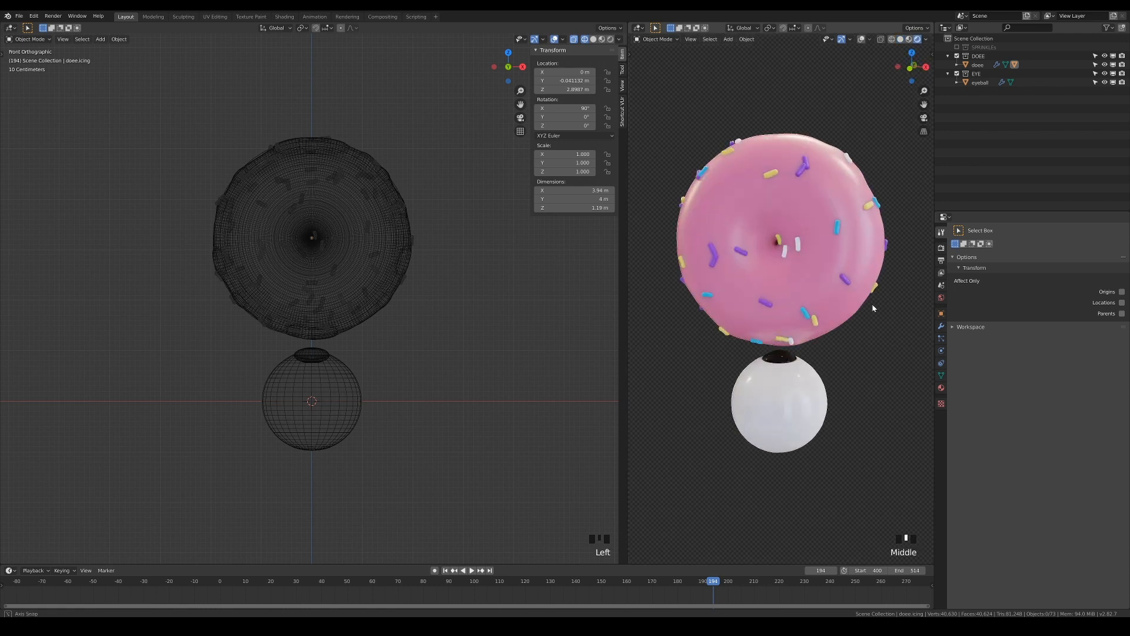
Scale the test eye sphere to flatten it against the donut surface
{"action": "left_click", "coordinate": [979, 64]}
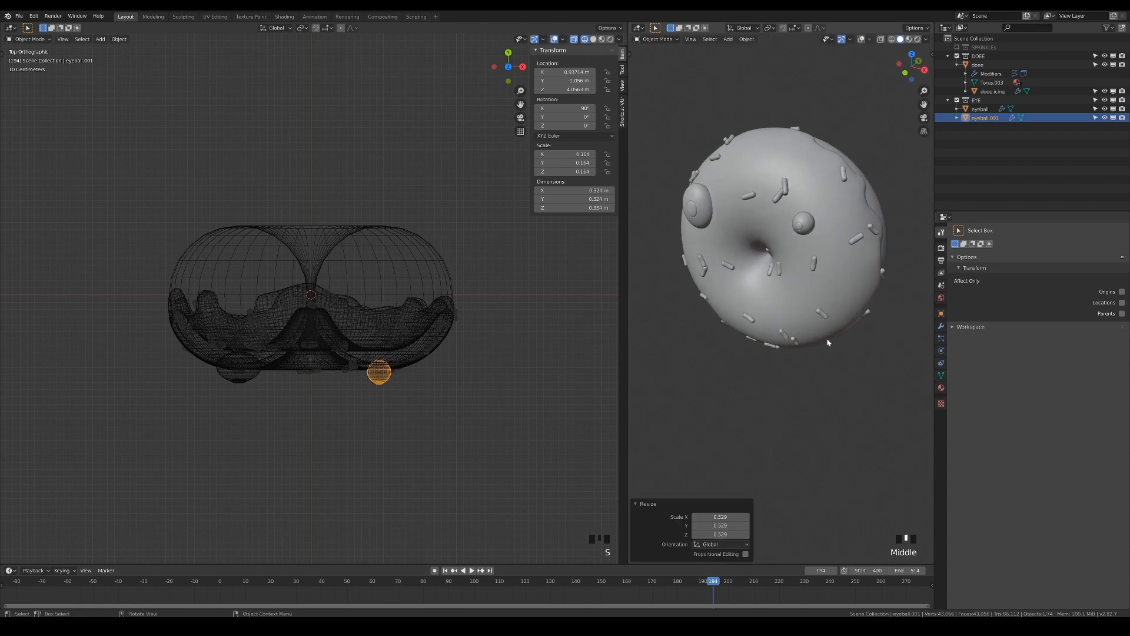
{"action": "key", "text": "s"}
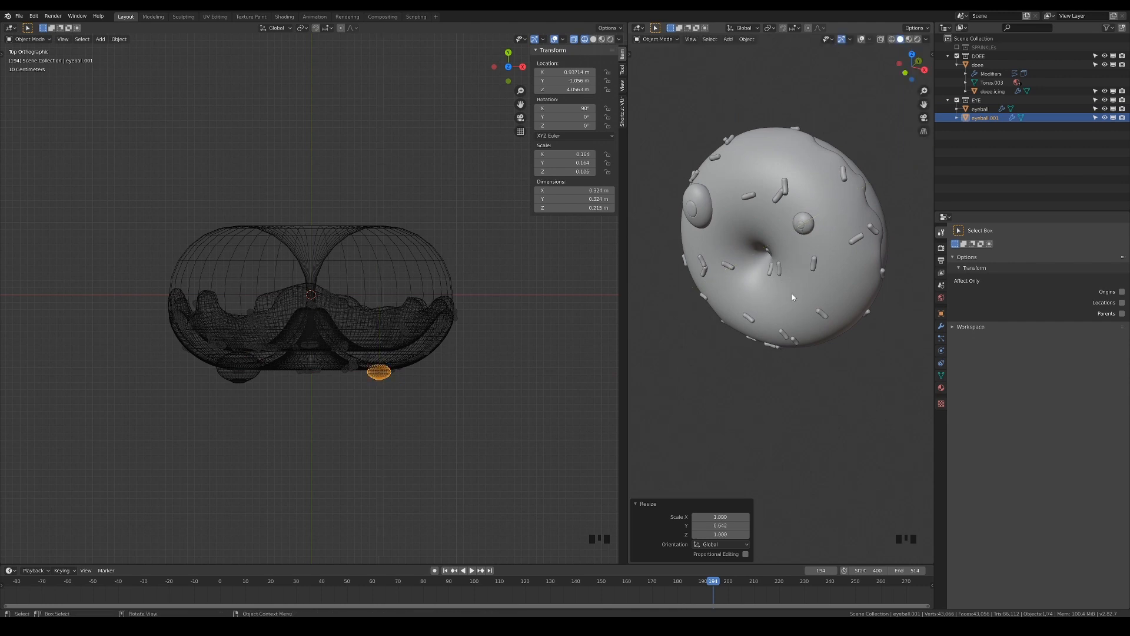
{"action": "key", "text": "s"}
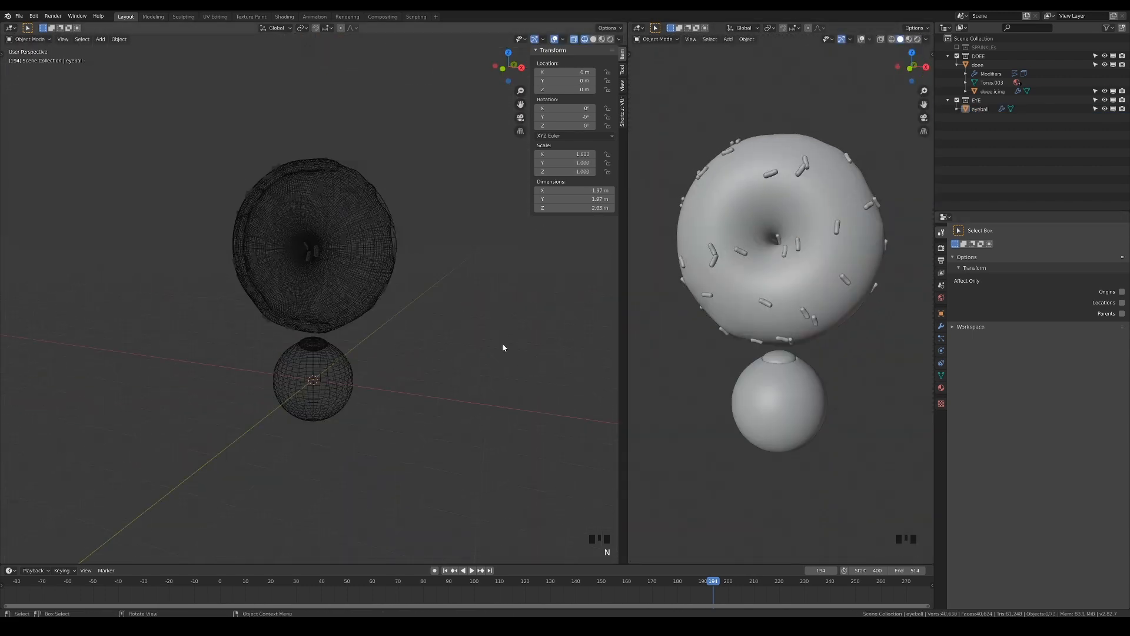
Add a lattice around the eyeball with a Lattice modifier, bulge its points, and parent the eyeball to it keeping transform
{"action": "key", "text": "shift+a"}
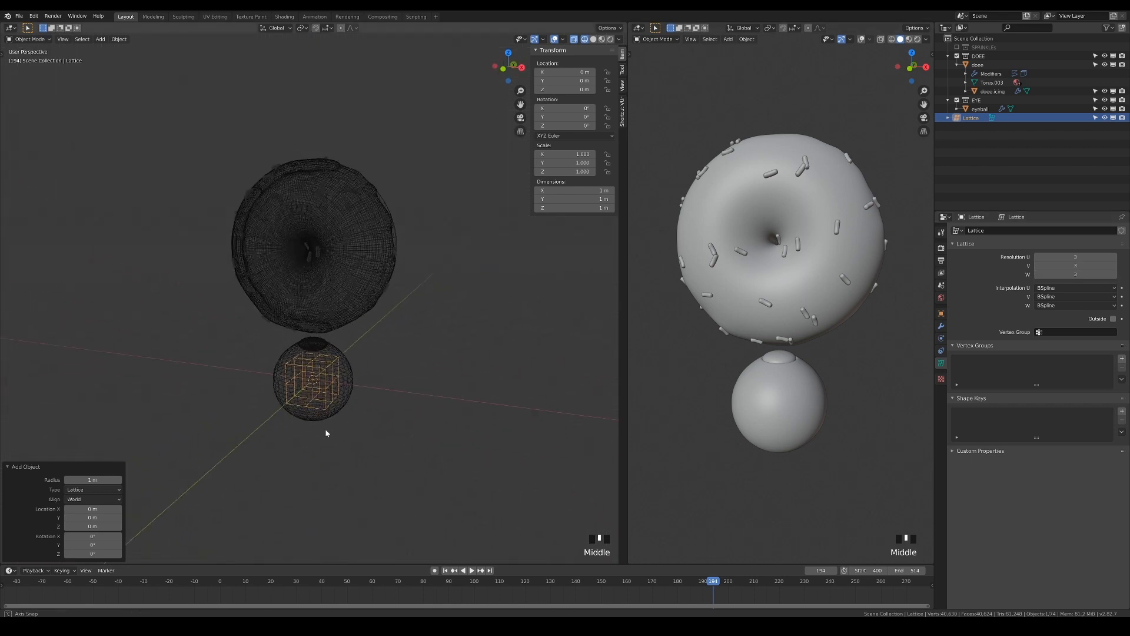
{"action": "key", "text": "s"}
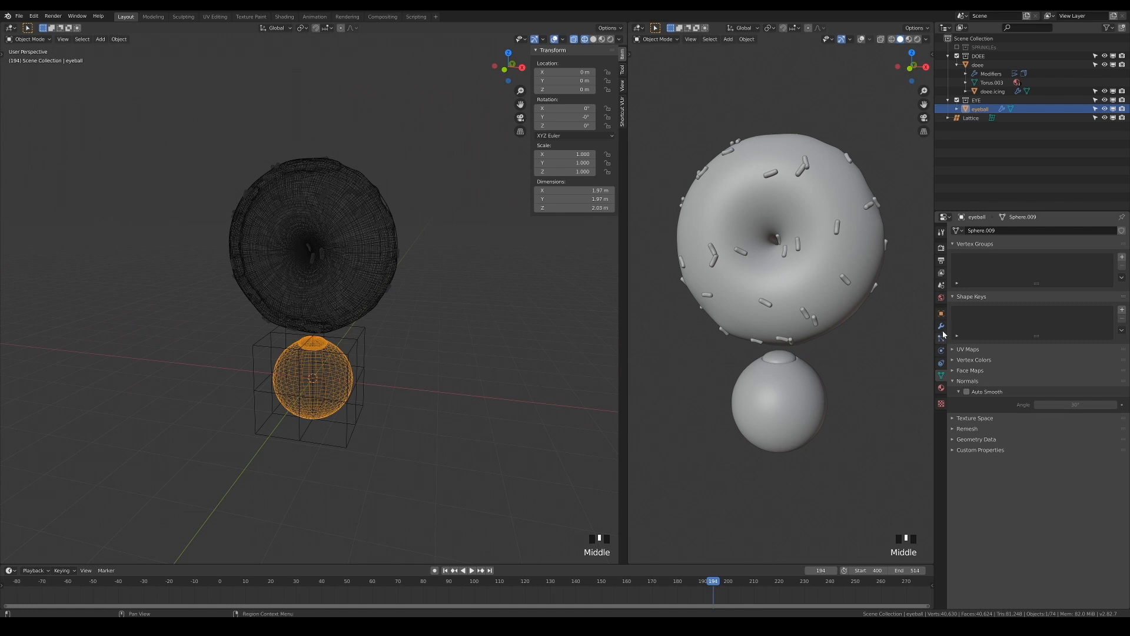
{"action": "left_click", "coordinate": [969, 230]}
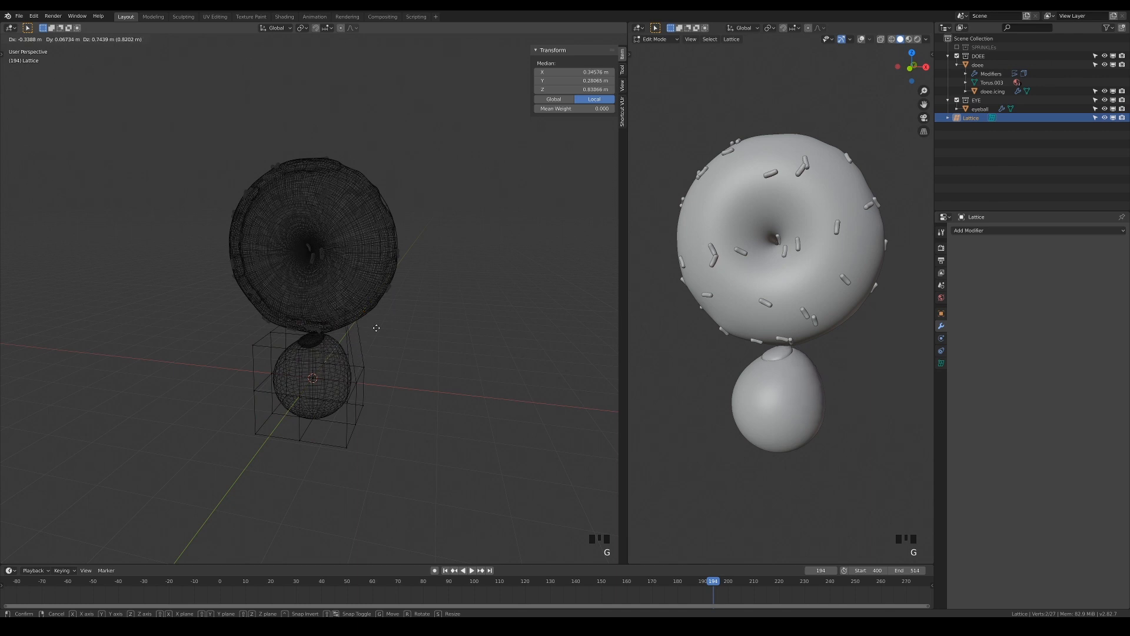
{"action": "key", "text": "Tab"}
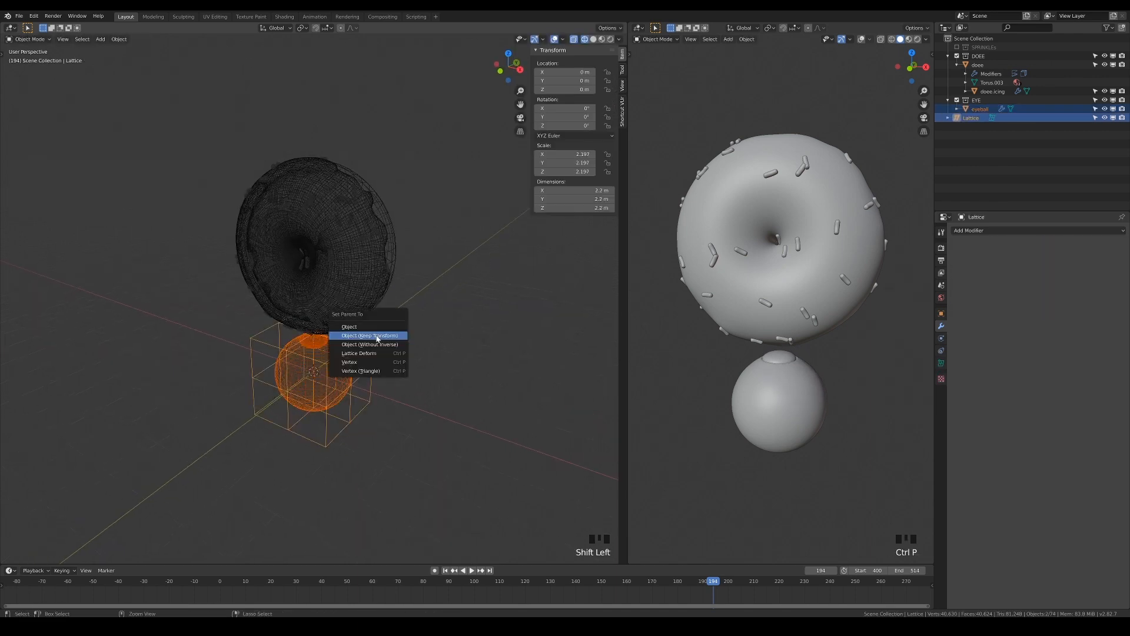
{"action": "left_click", "coordinate": [369, 336]}
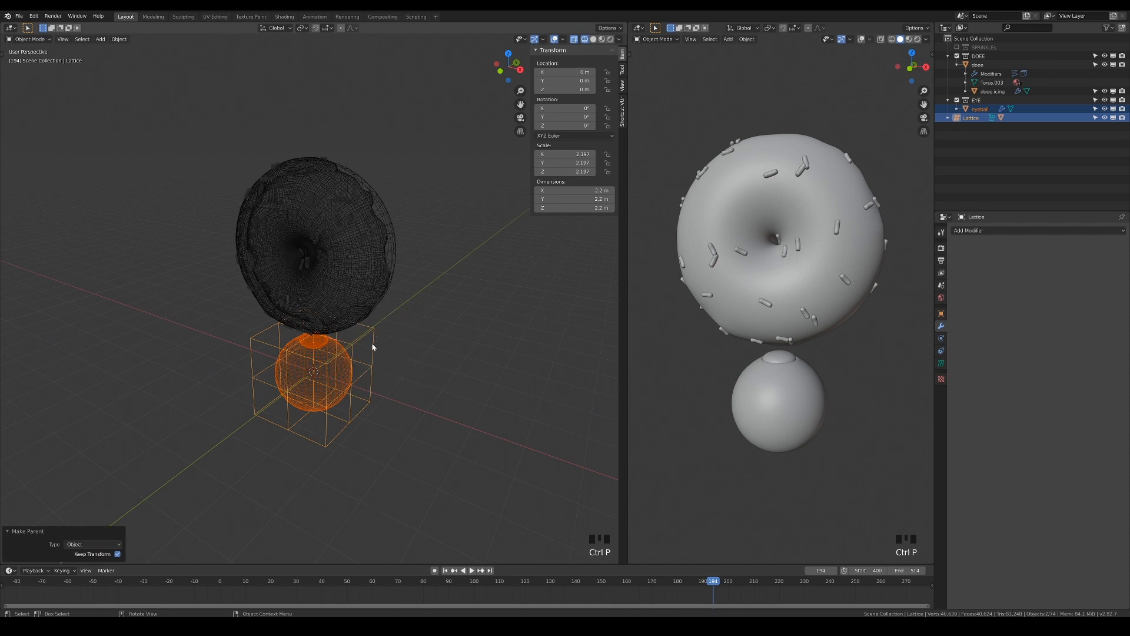
Place the eye and lattice on the donut, duplicate them as a second eye and rotate the copy into place
{"action": "key", "text": "KP_3"}
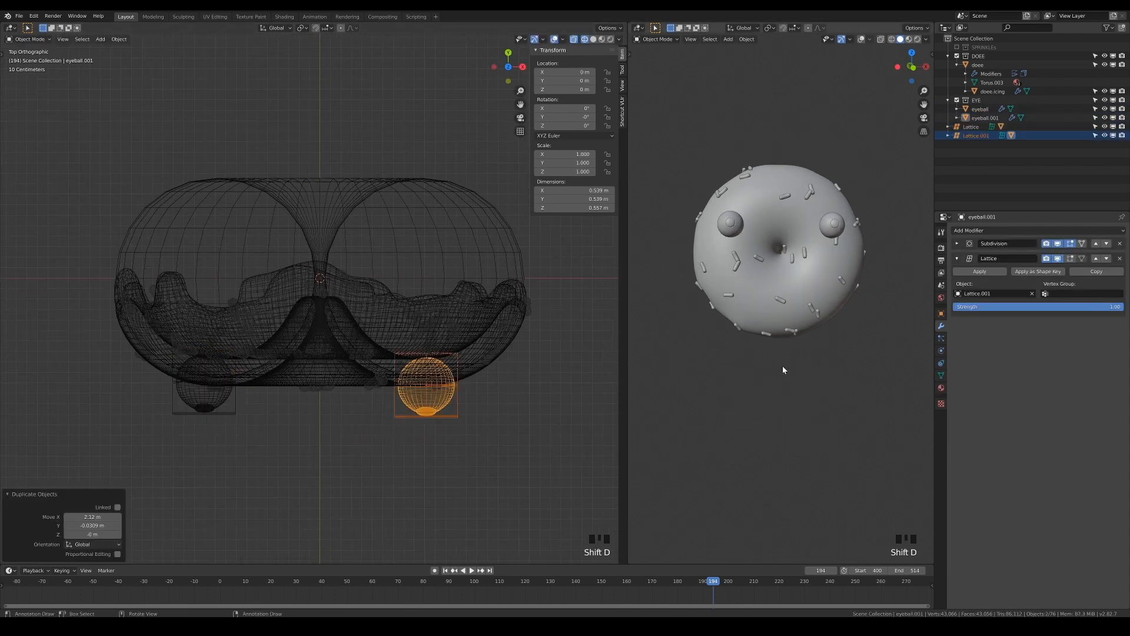
{"action": "key", "text": "Tab"}
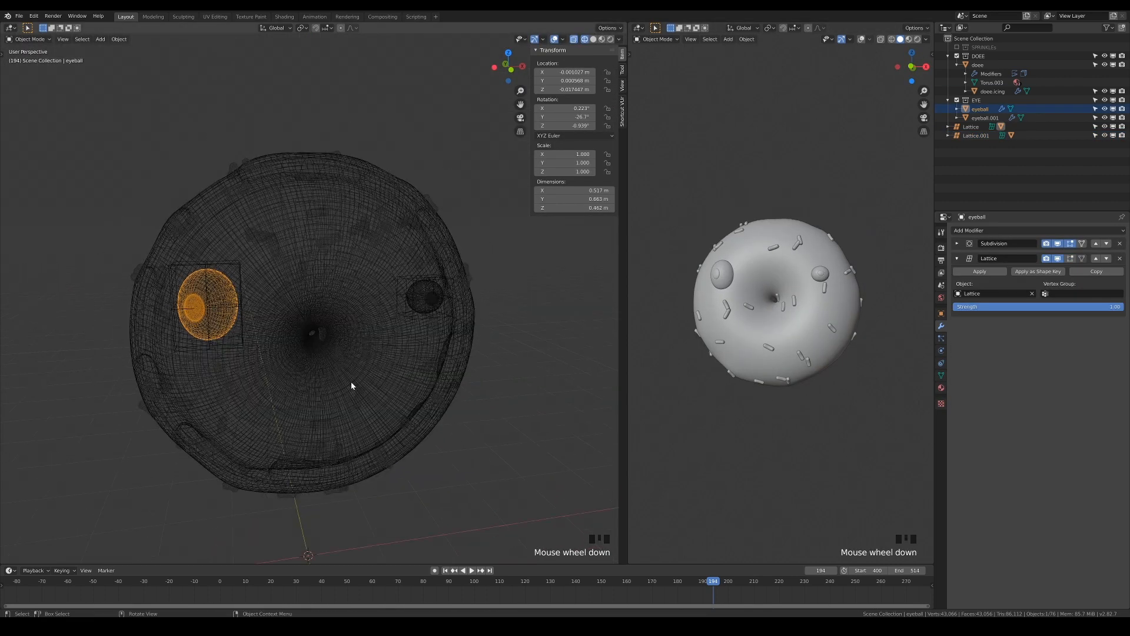
{"action": "key", "text": "r"}
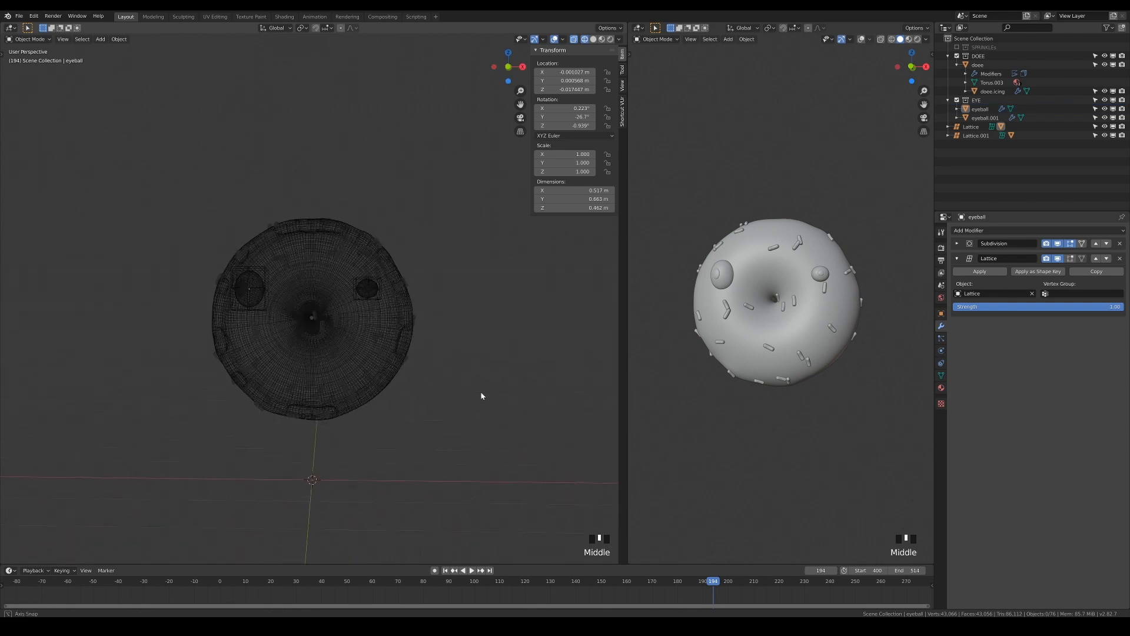
Add a plain-axes empty in front of the donut and select the left eyeball
{"action": "left_click_drag", "start_coordinate": [481, 396], "coordinate": [505, 306]}
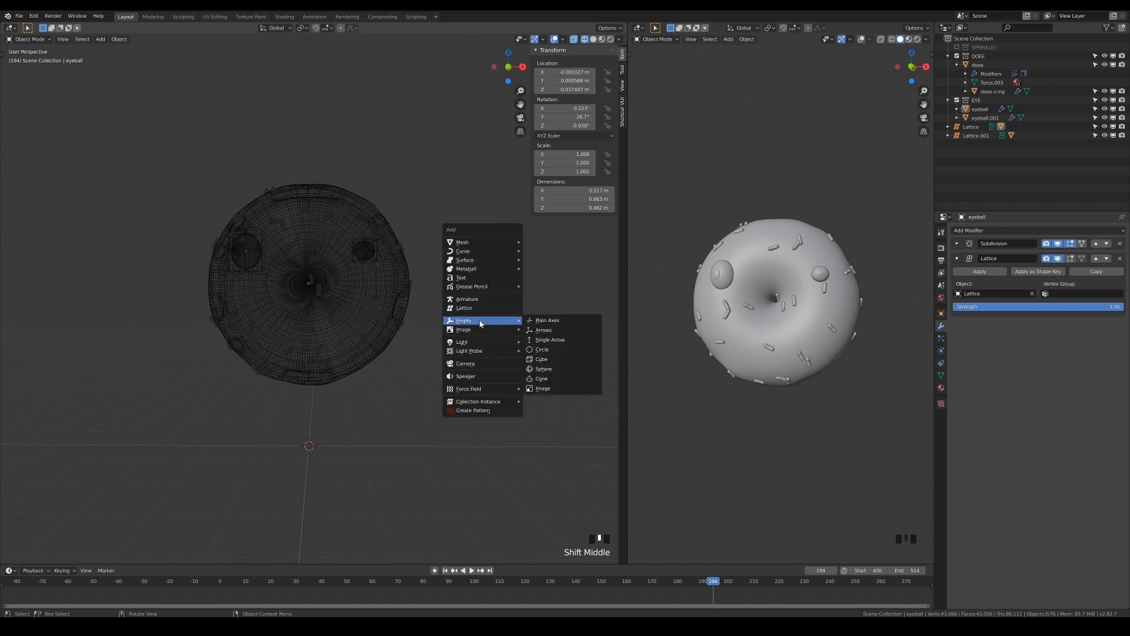
{"action": "left_click", "coordinate": [547, 320]}
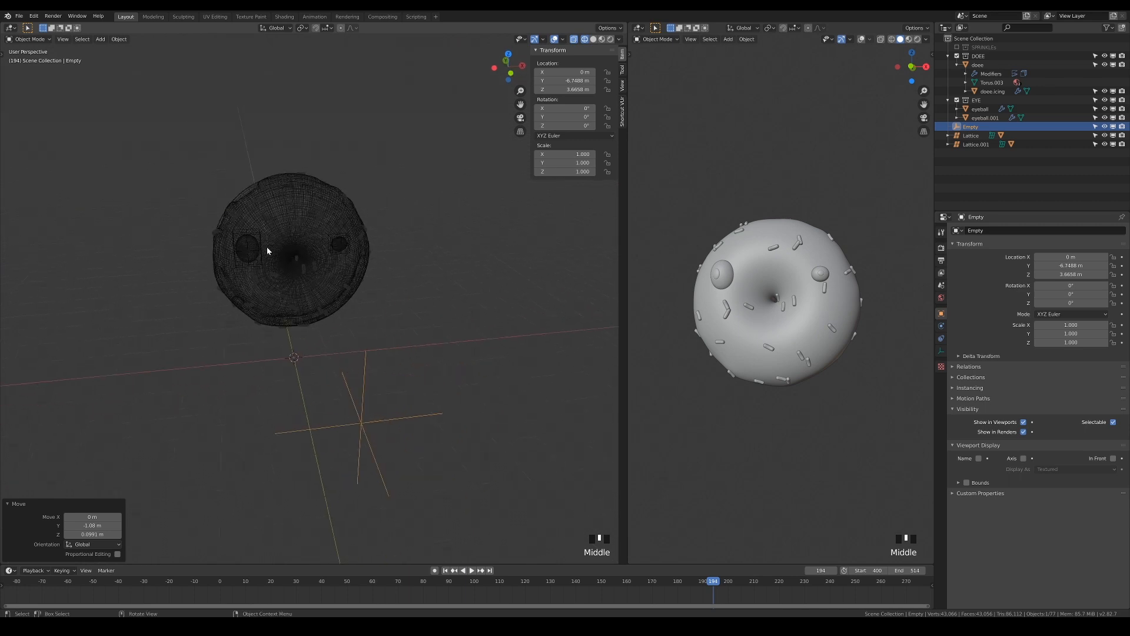
{"action": "left_click", "coordinate": [248, 248]}
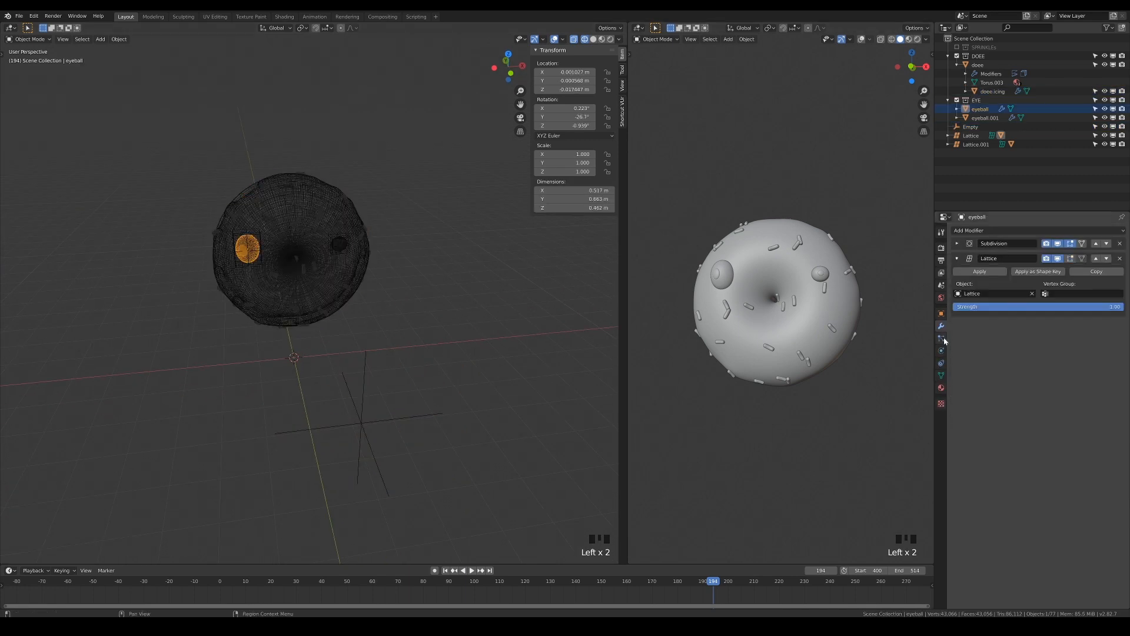
Give the left eyeball a Track To constraint targeting the Empty along -Z with X as up axis
{"action": "left_click", "coordinate": [941, 363]}
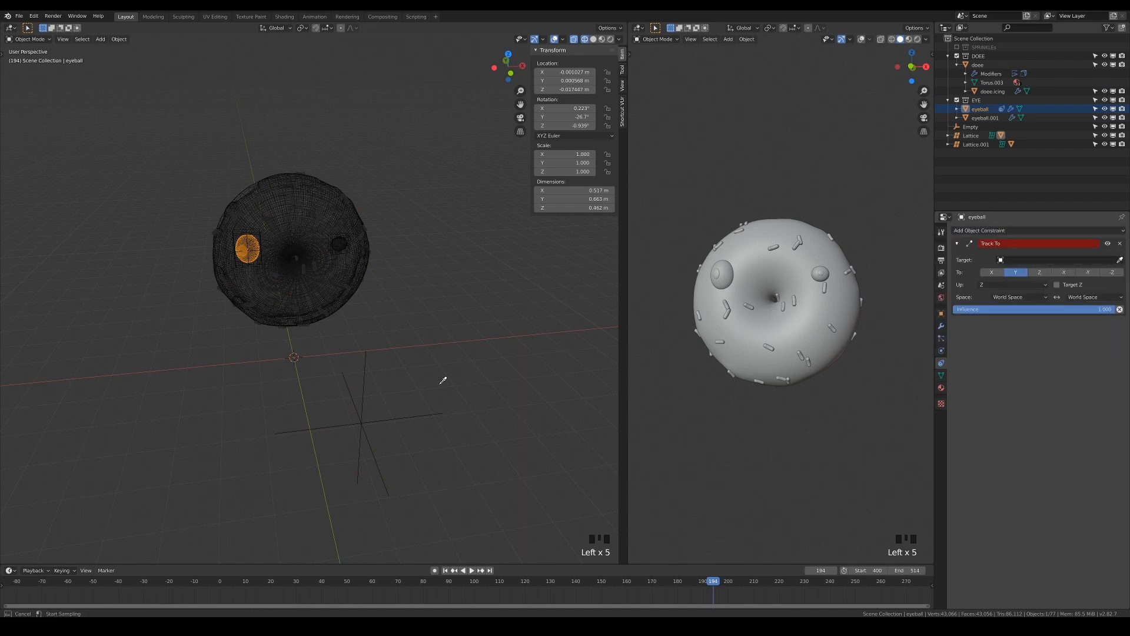
{"action": "left_click", "coordinate": [1052, 259]}
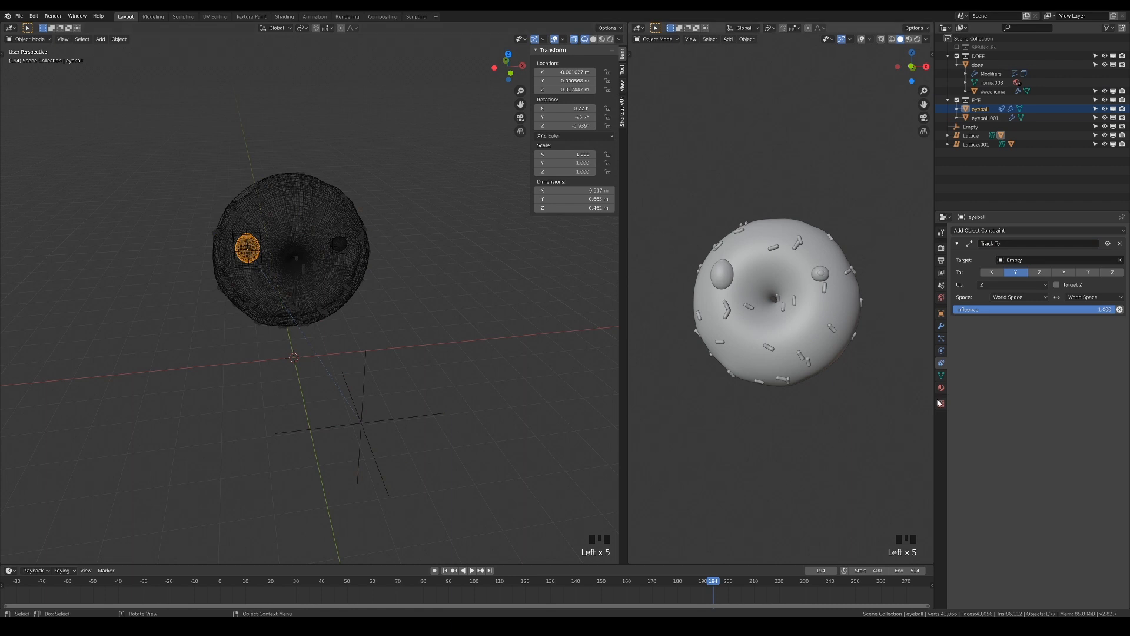
{"action": "left_click", "coordinate": [1039, 272]}
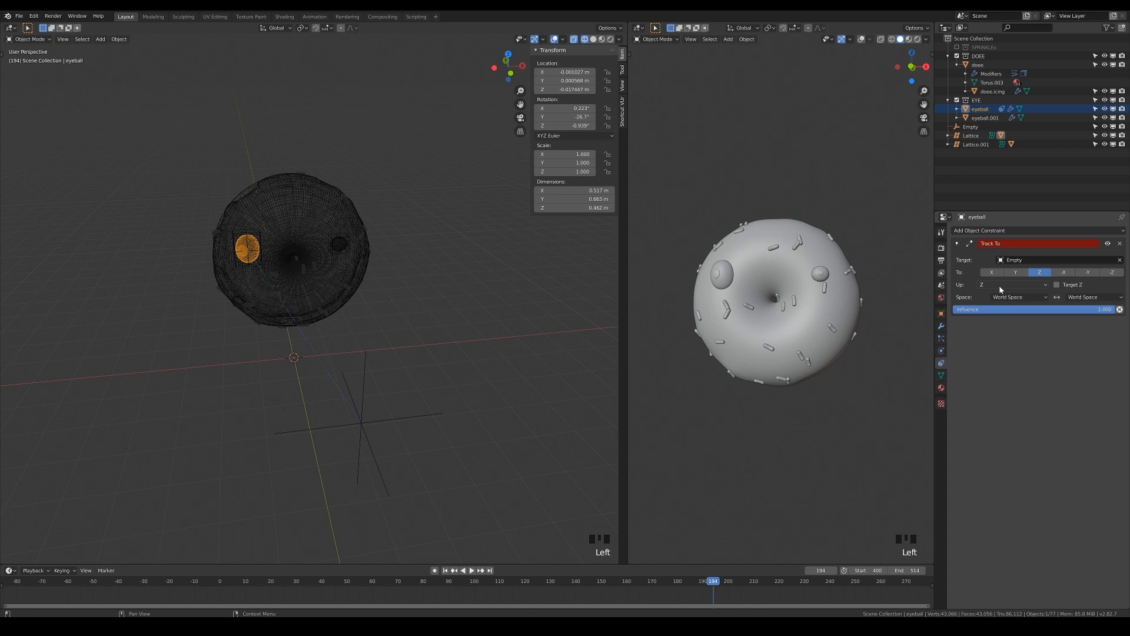
{"action": "left_click", "coordinate": [1011, 284]}
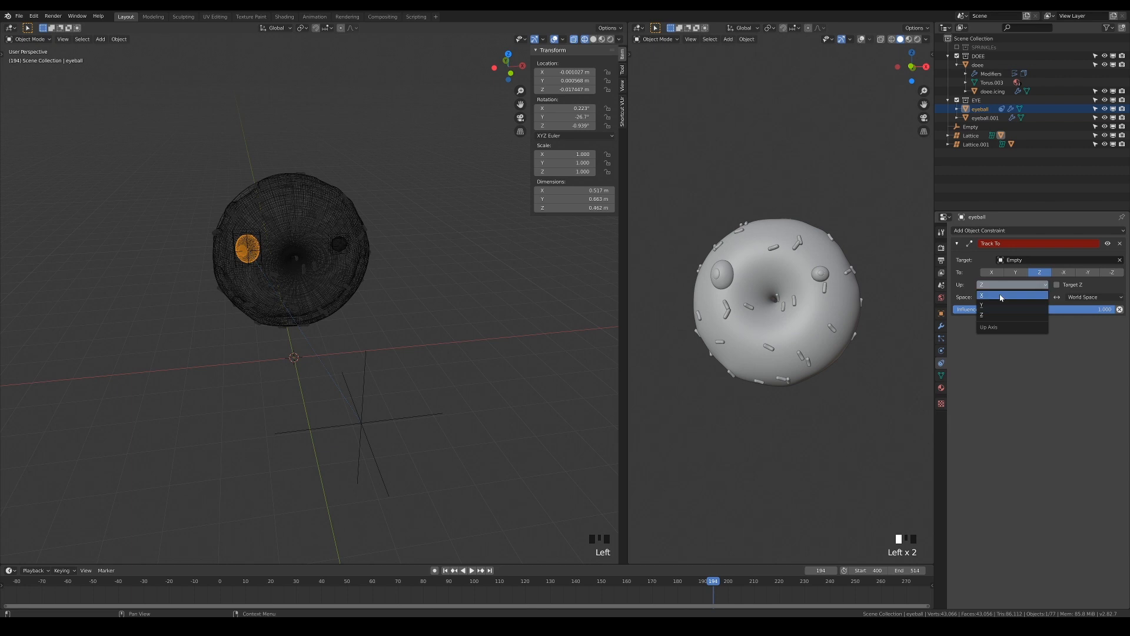
{"action": "left_click", "coordinate": [995, 296]}
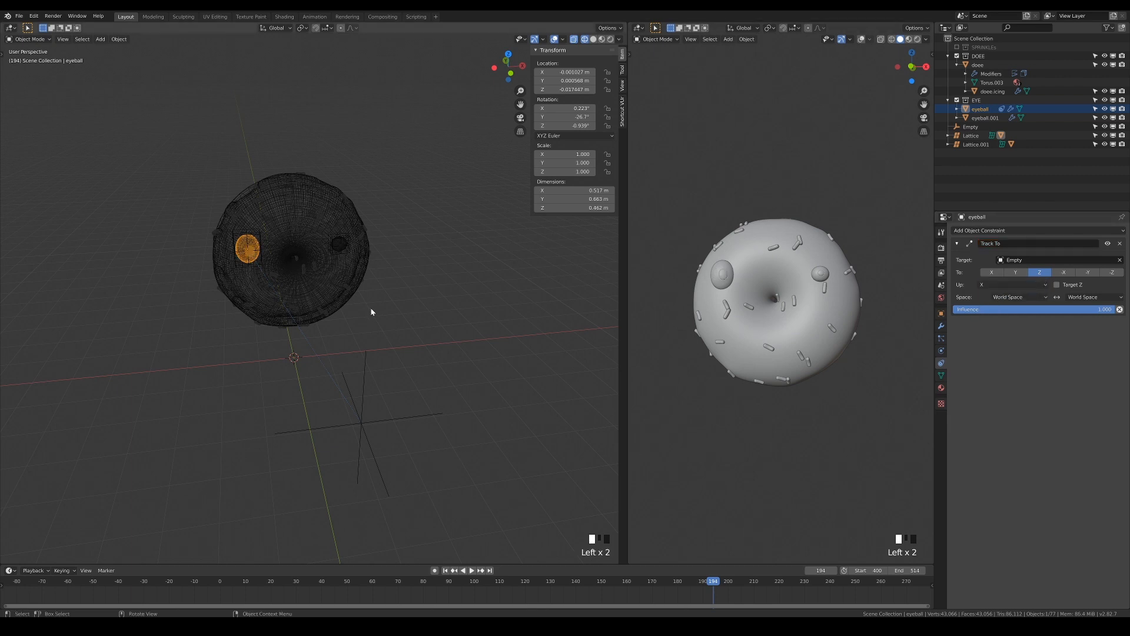
{"action": "left_click", "coordinate": [984, 118]}
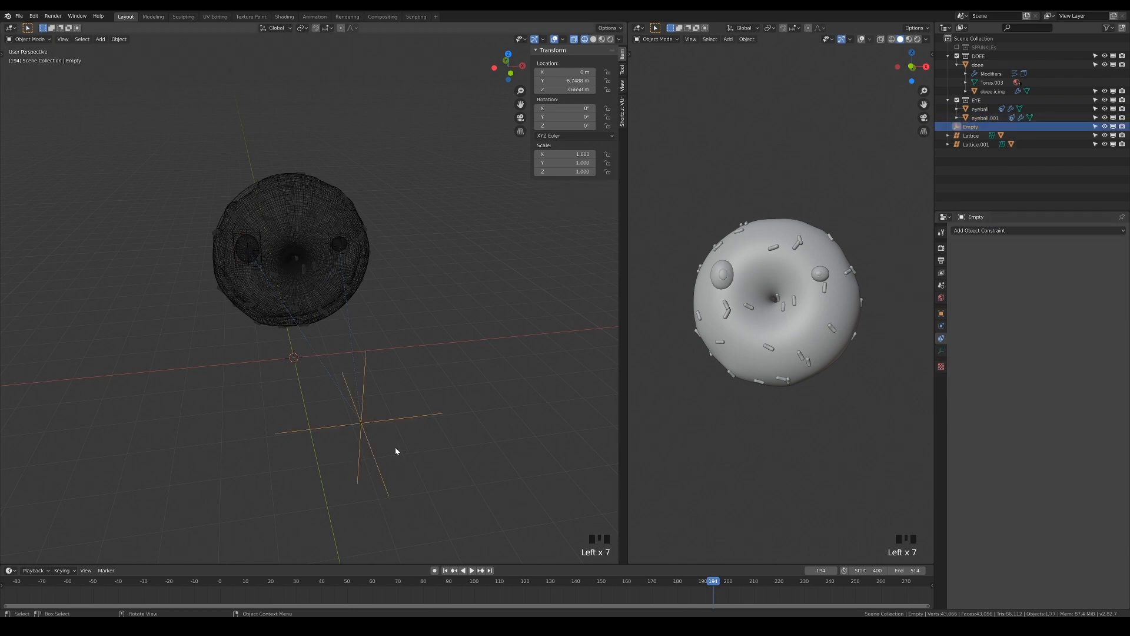
Move the empty sideways so both donut eyes turn toward it
{"action": "key", "text": "g"}
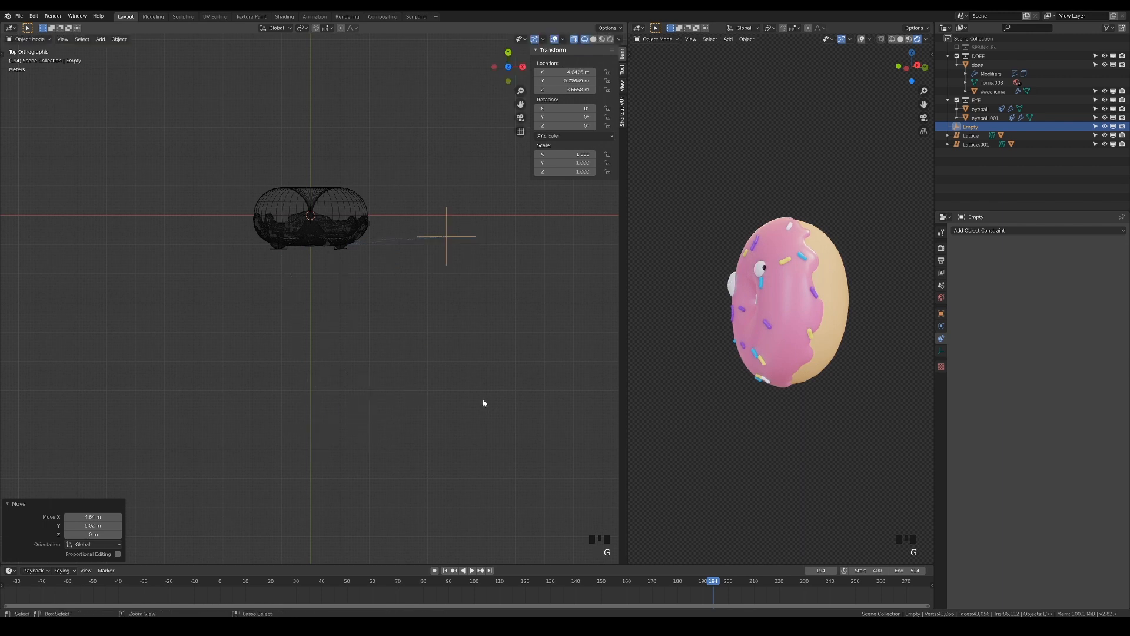
Undo the empty move and retarget the left eyeball's Track To to its own new empty with the eyedropper
{"action": "key", "text": "ctrl+z"}
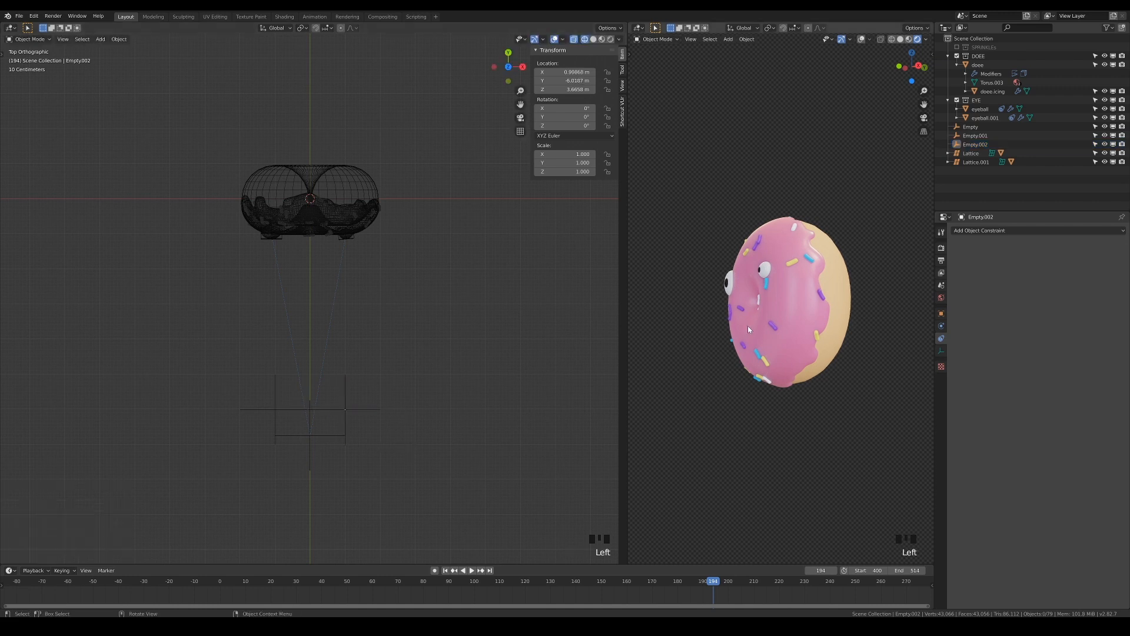
{"action": "left_click", "coordinate": [979, 109]}
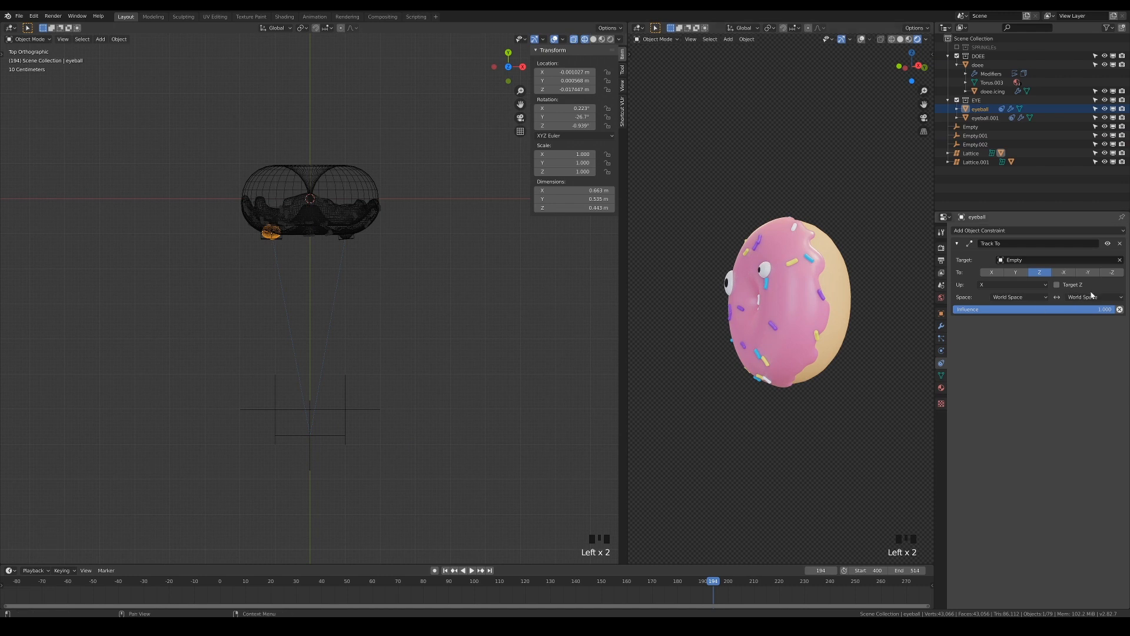
{"action": "left_click", "coordinate": [1001, 259]}
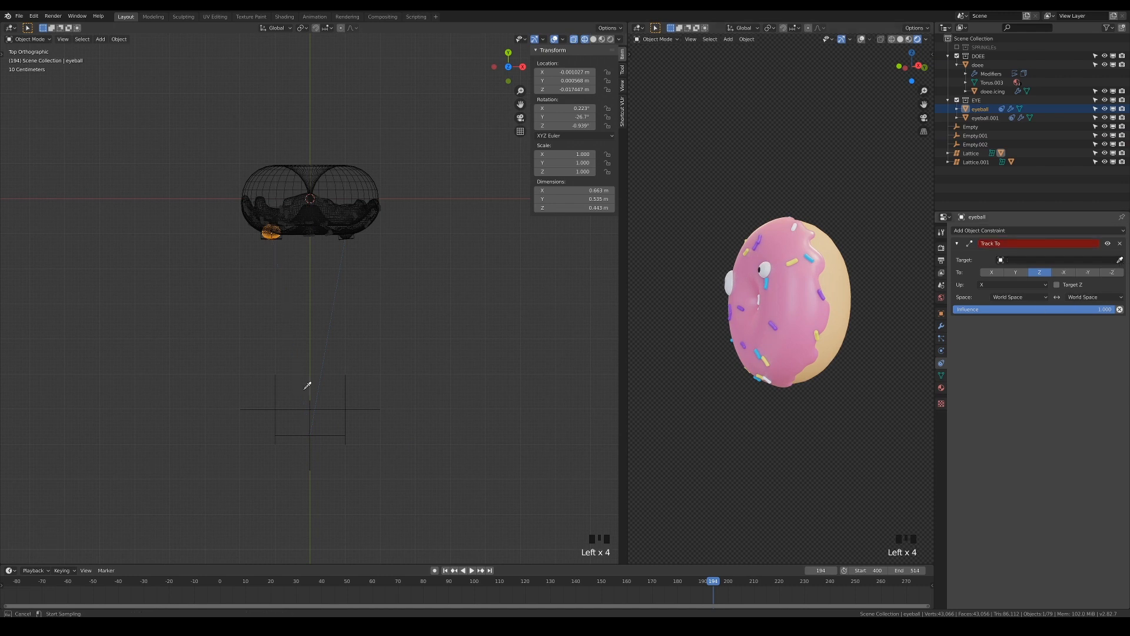
{"action": "left_click", "coordinate": [1052, 259]}
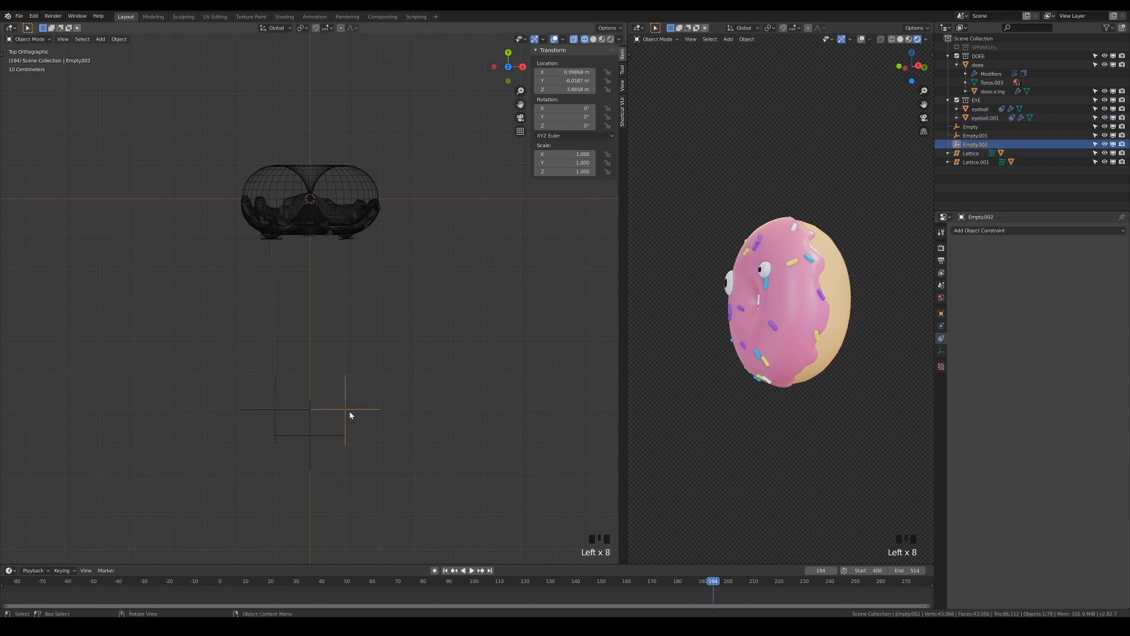
Parent both eye empties to the main empty with Object (Keep Transform)
{"action": "left_click", "coordinate": [970, 126]}
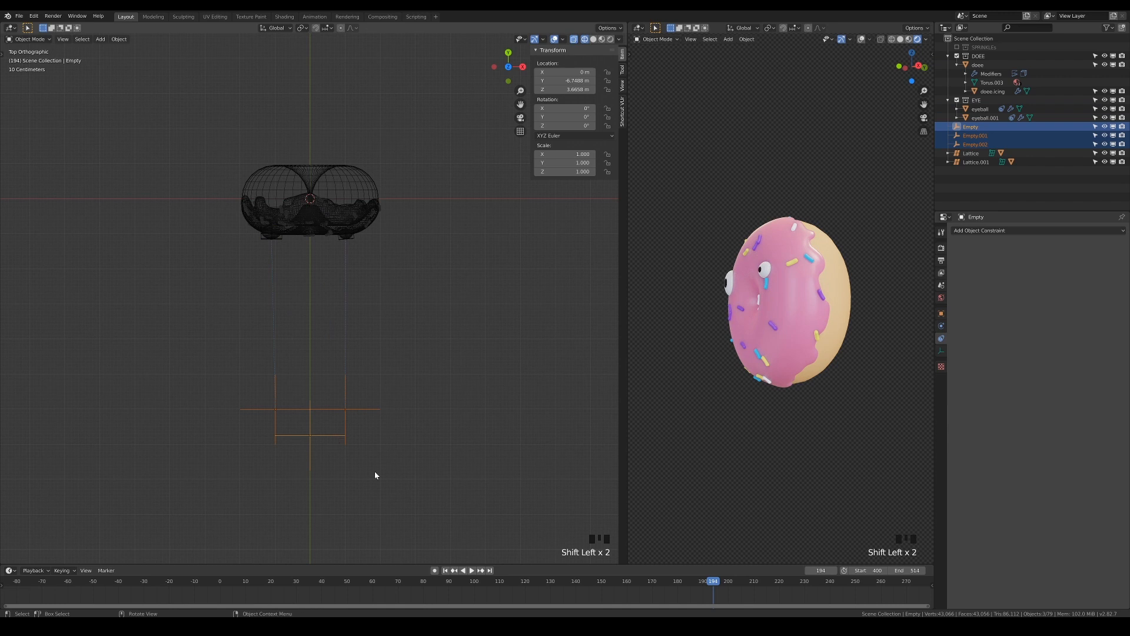
{"action": "key", "text": "ctrl+p"}
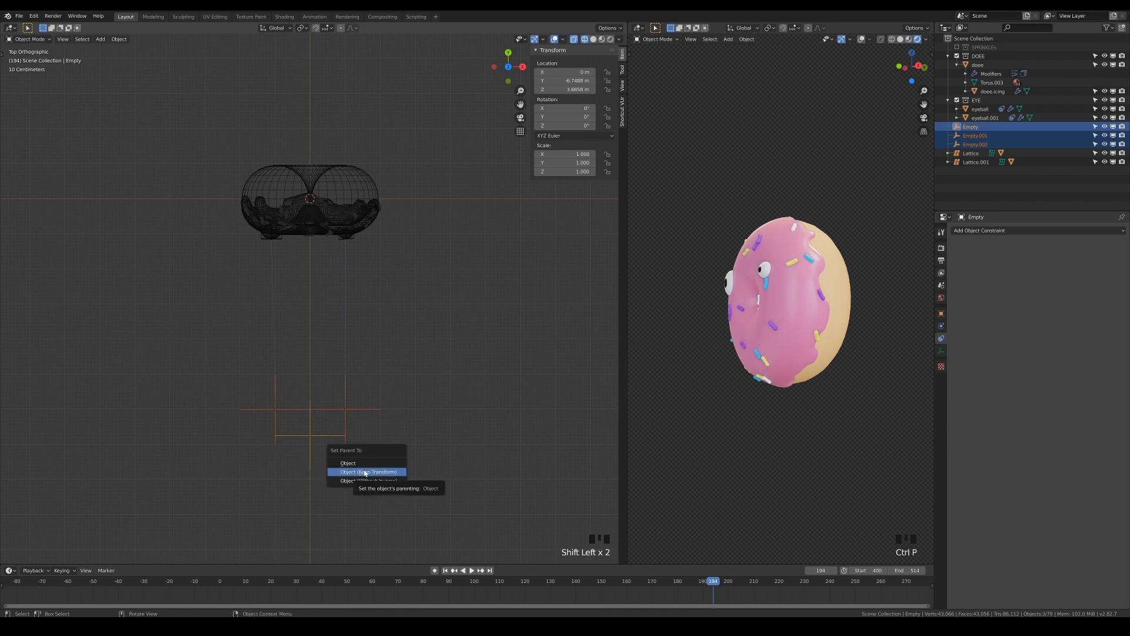
{"action": "left_click", "coordinate": [367, 471]}
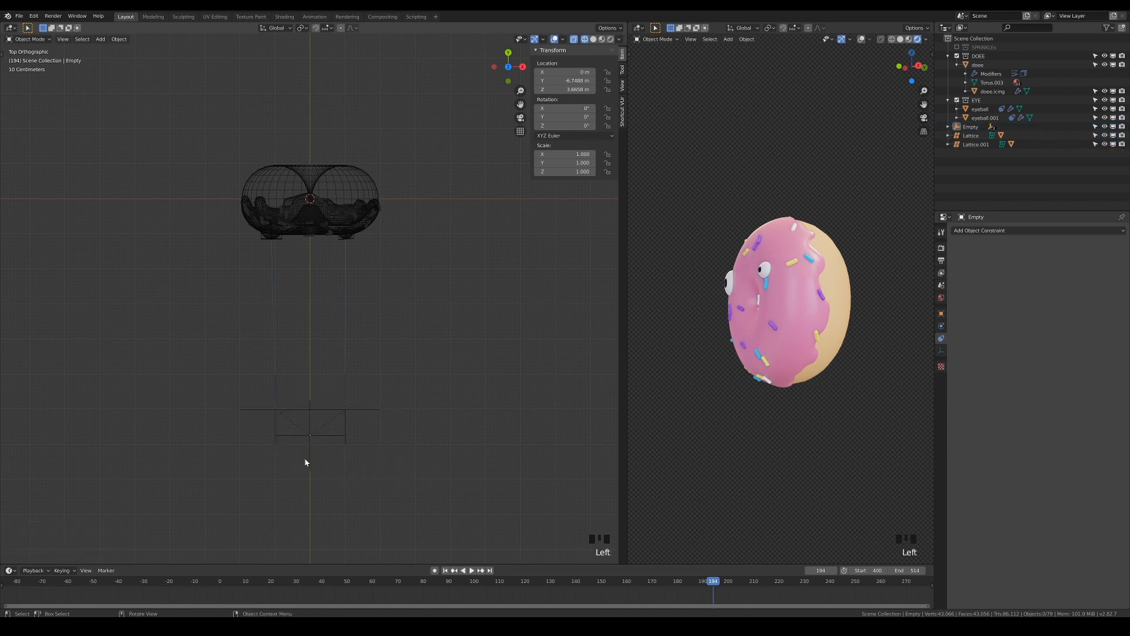